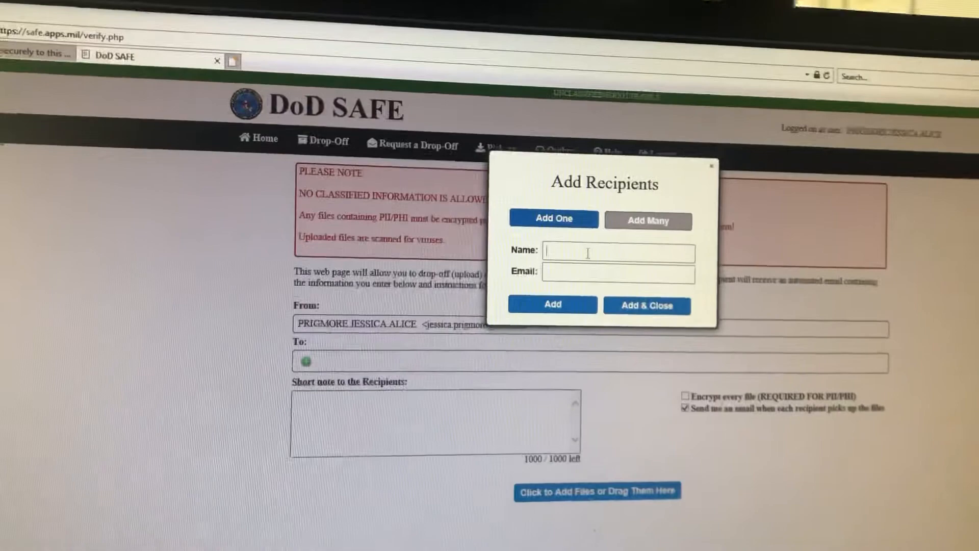
type("abc")
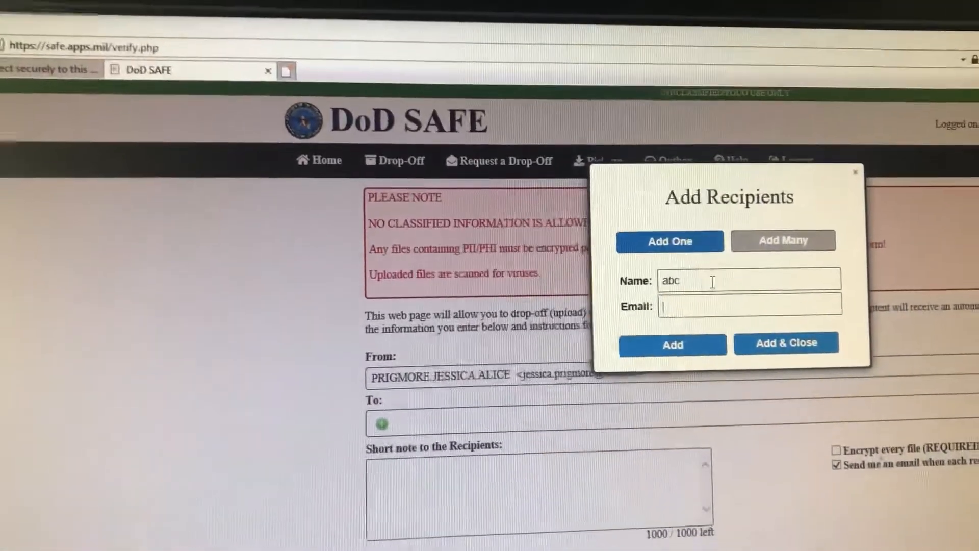
type("cang")
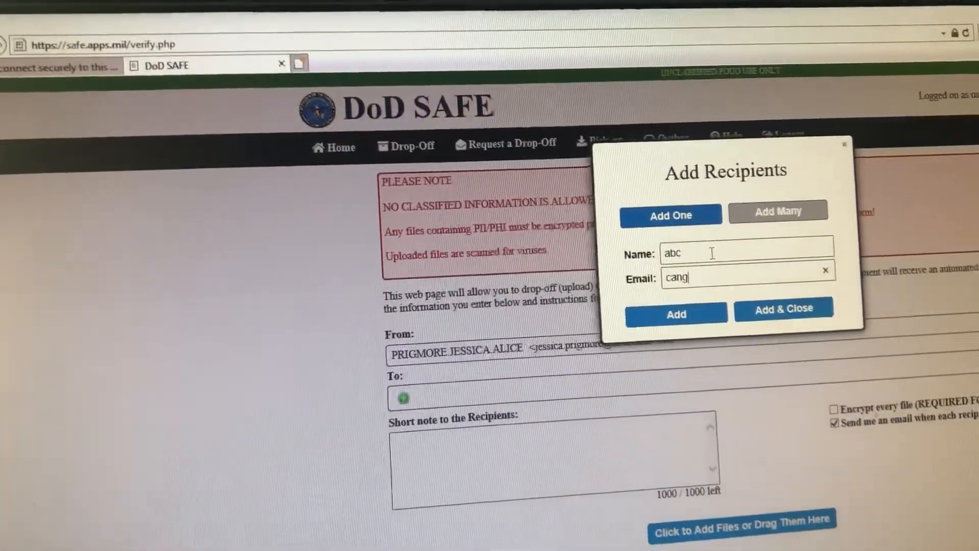
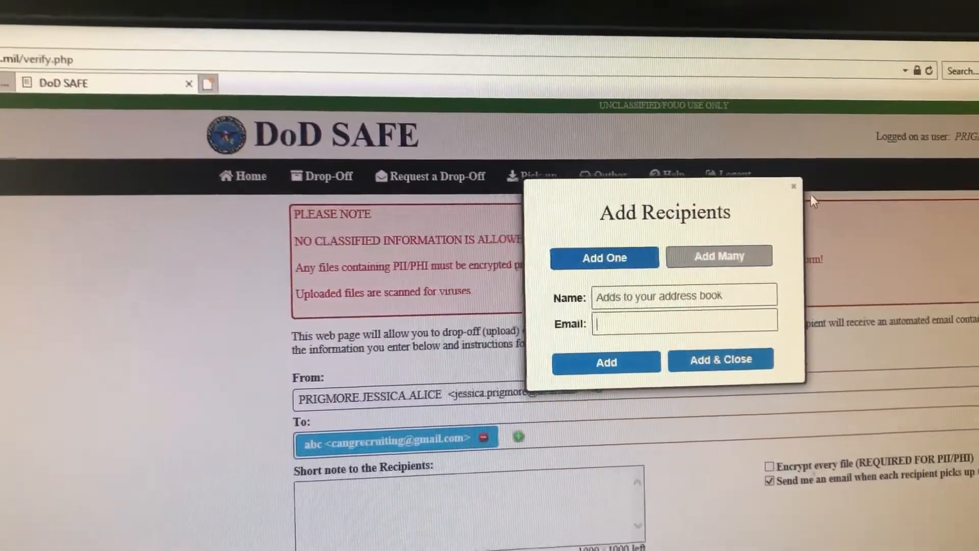
left_click(794, 186)
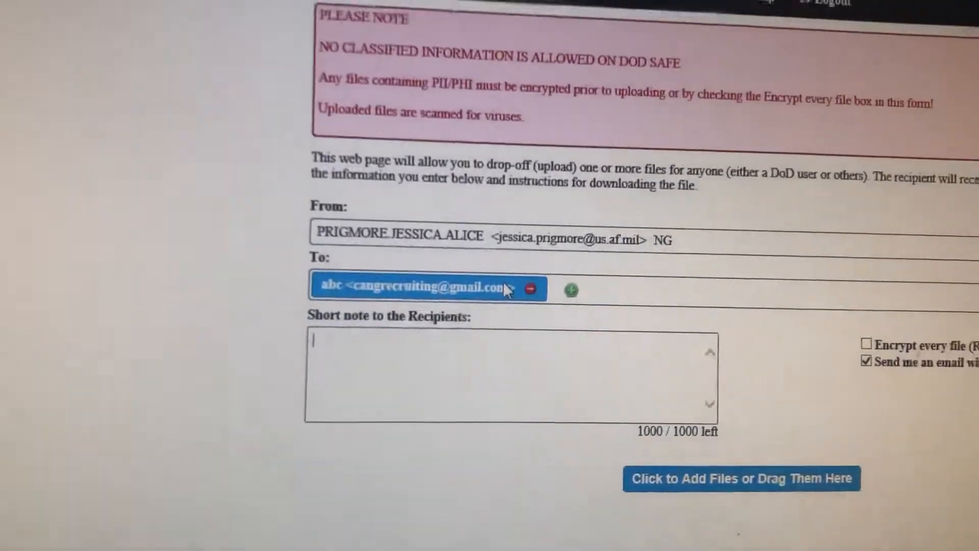
- Write 'enlistment forms' and 'medical forms' on separate lines in the recipient note
type("enlistment fo")
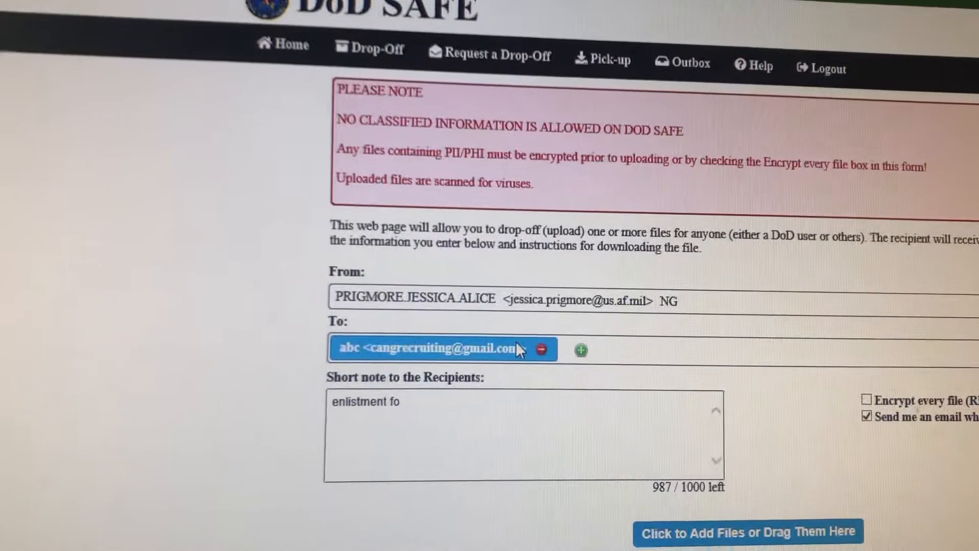
type("rms")
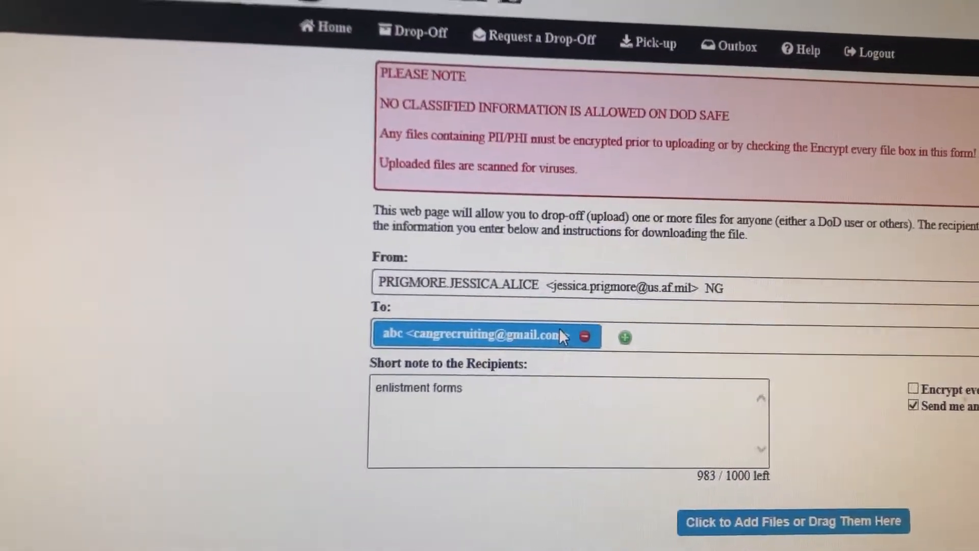
type("medical forms")
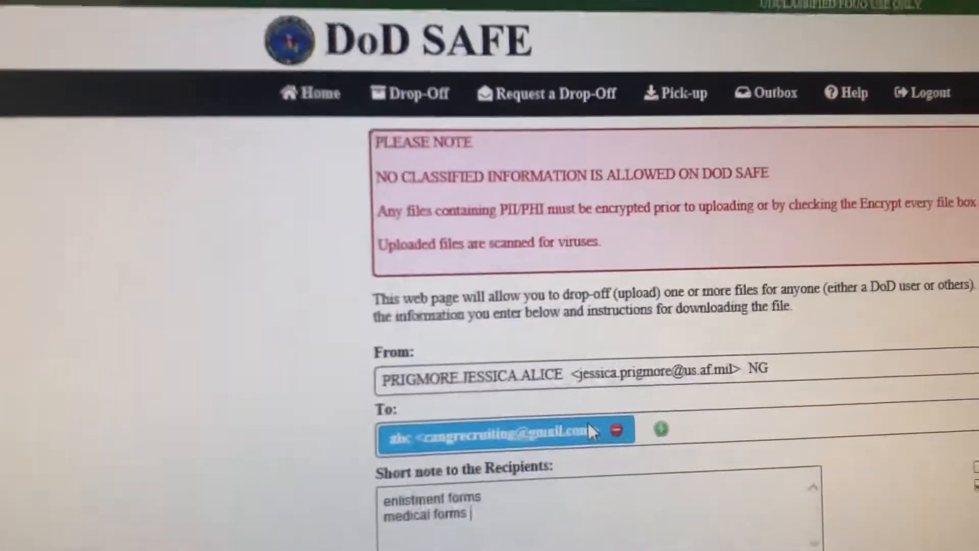
scroll("down", 3)
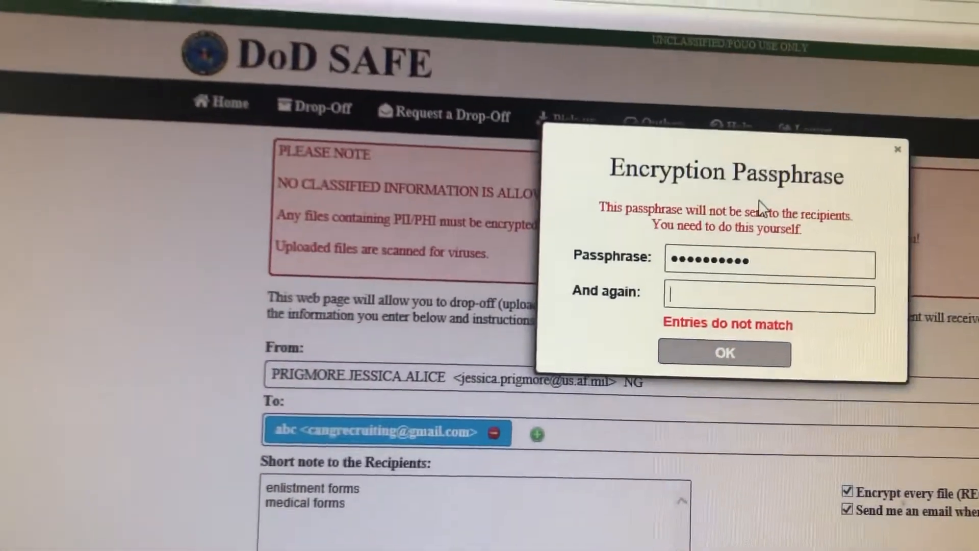
- Turn on 'Encrypt every file' and confirm a matching encryption passphrase
type("•••")
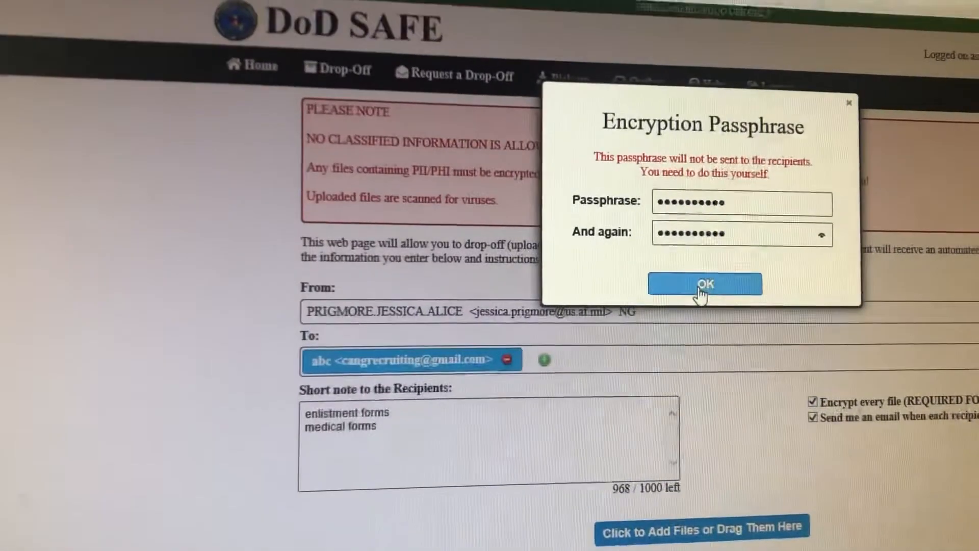
left_click(704, 285)
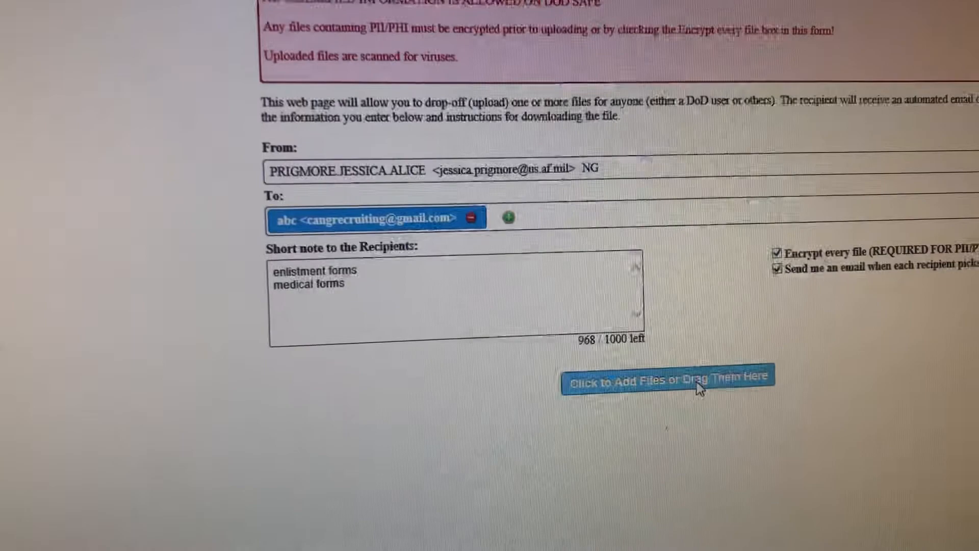
- Attach SF180 Example.docx from Desktop > PRODUCTION > PIRS to the drop-off
scroll("down", 3)
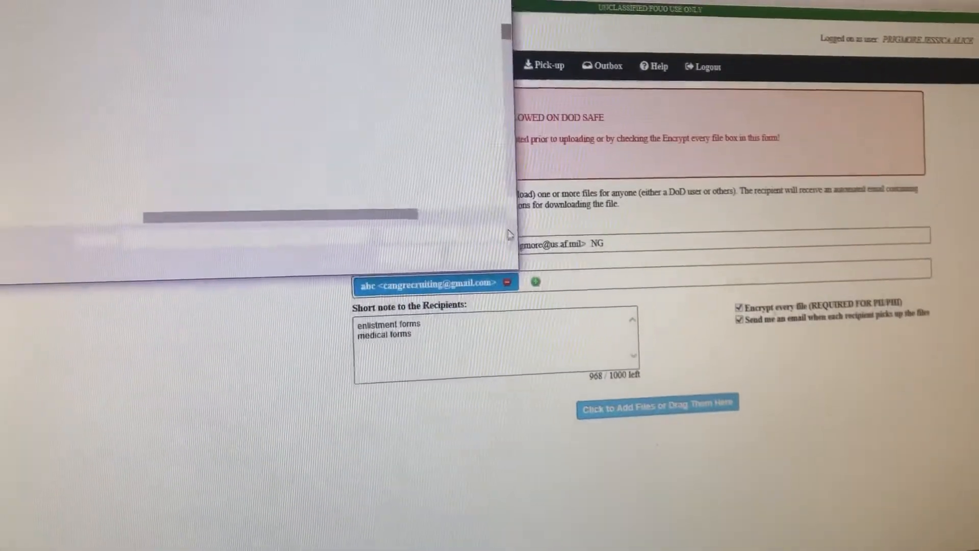
left_click(657, 403)
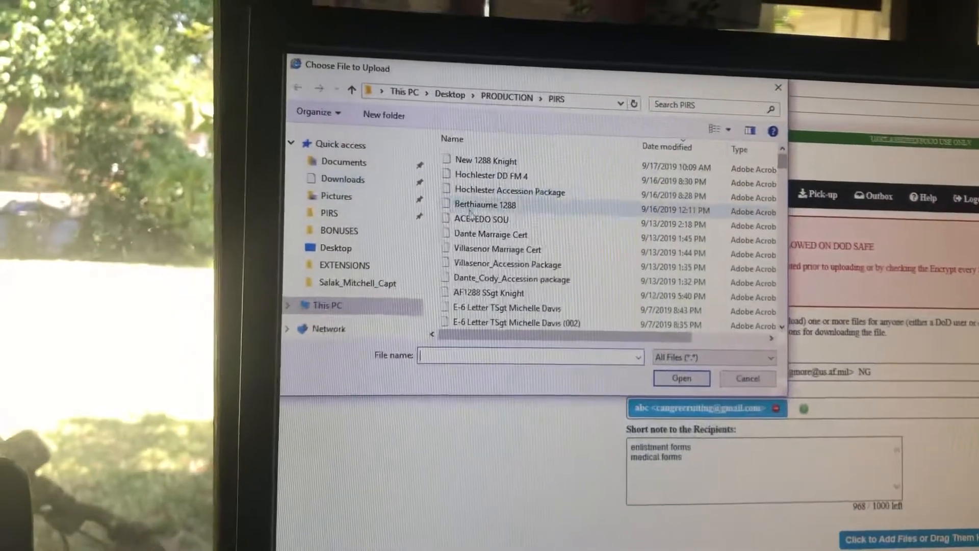
left_click(327, 305)
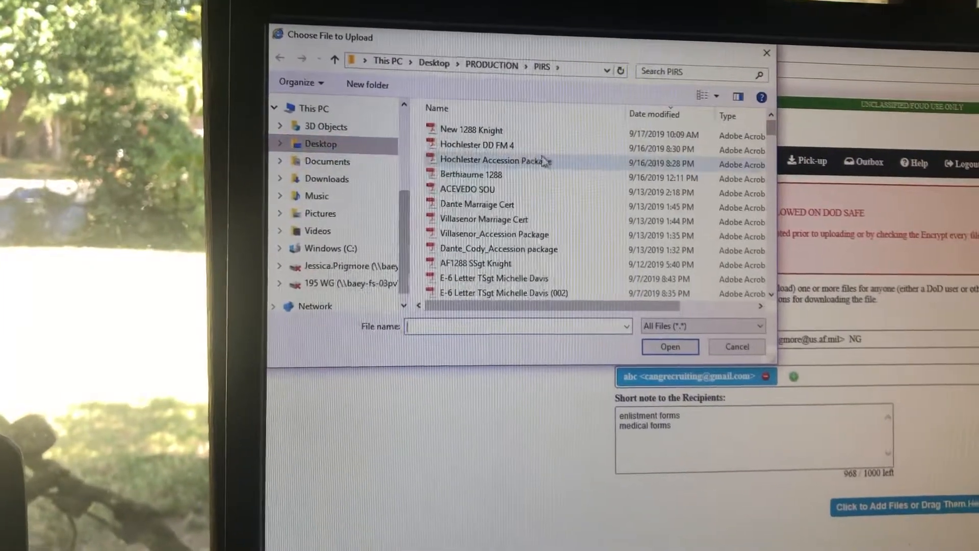
scroll("down", 3)
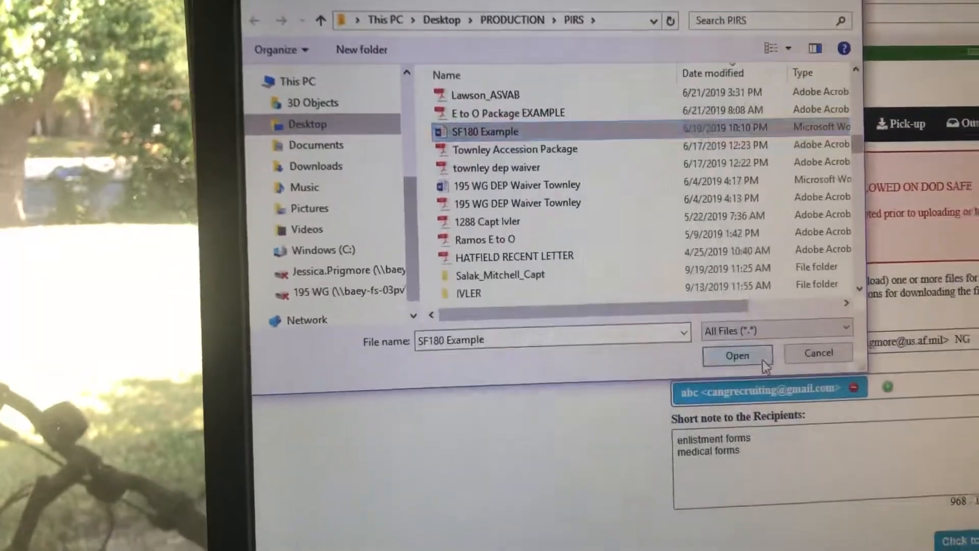
left_click(737, 355)
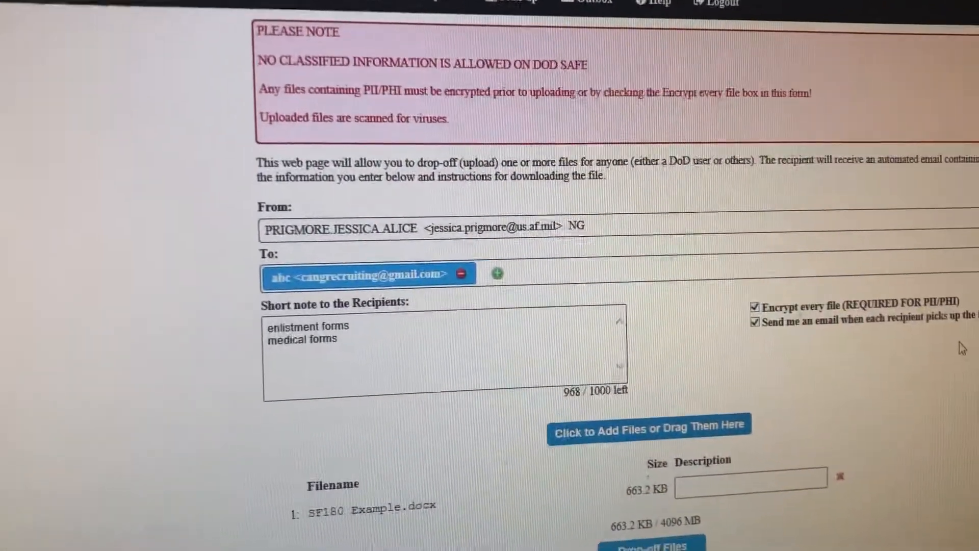
scroll("down", 3)
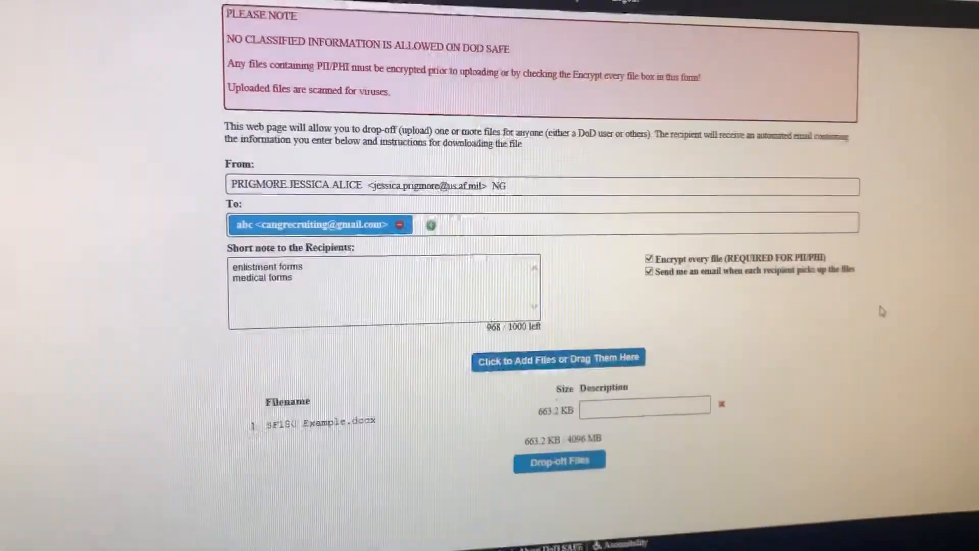
scroll("down", 3)
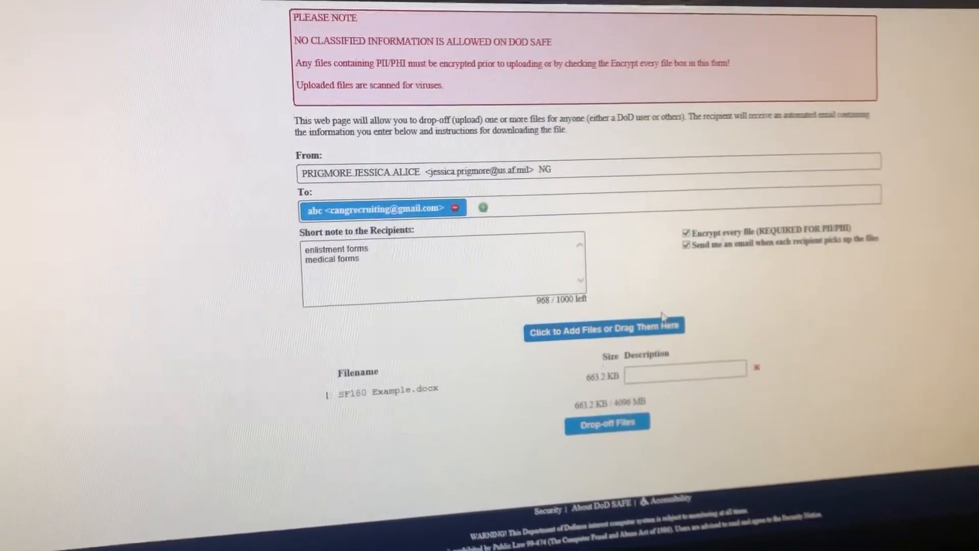
scroll("down", 3)
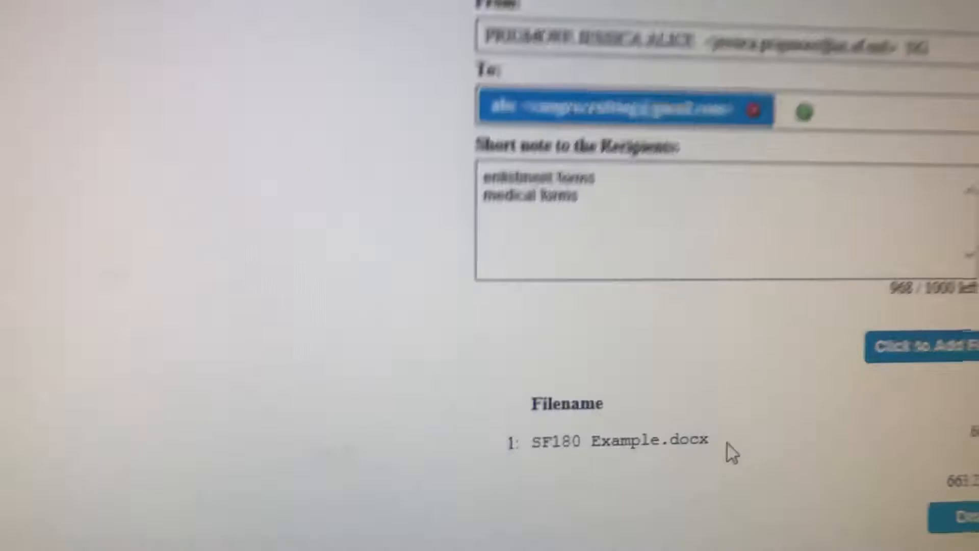
scroll("down", 3)
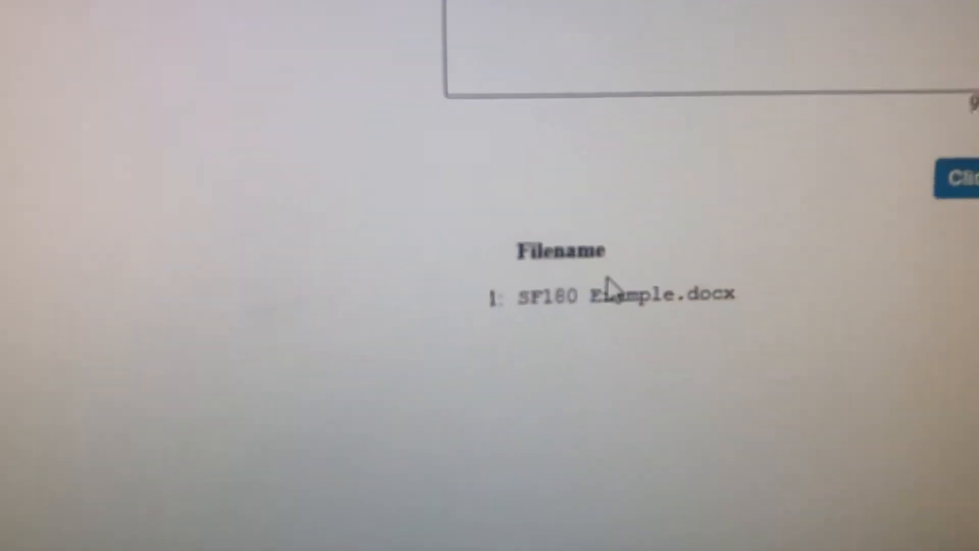
scroll("up", 3)
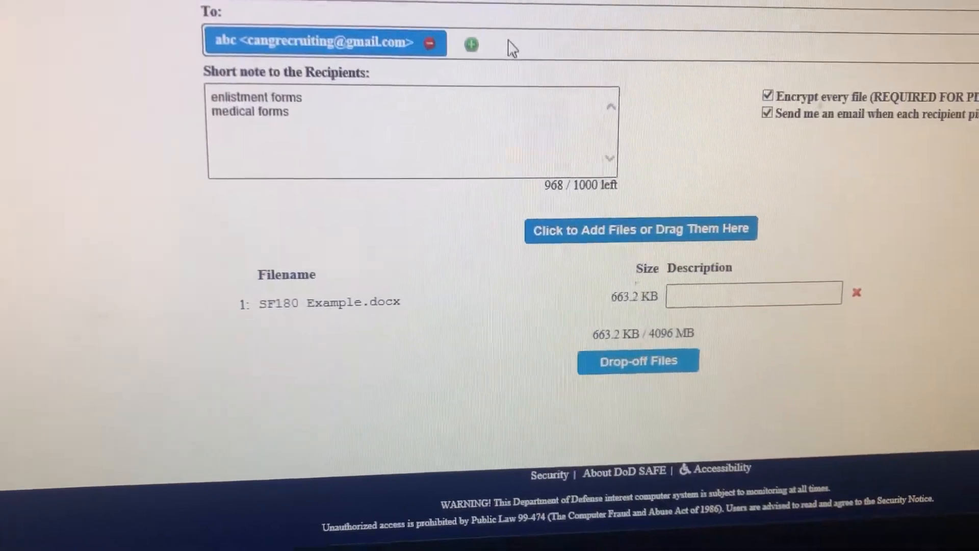
scroll("up", 3)
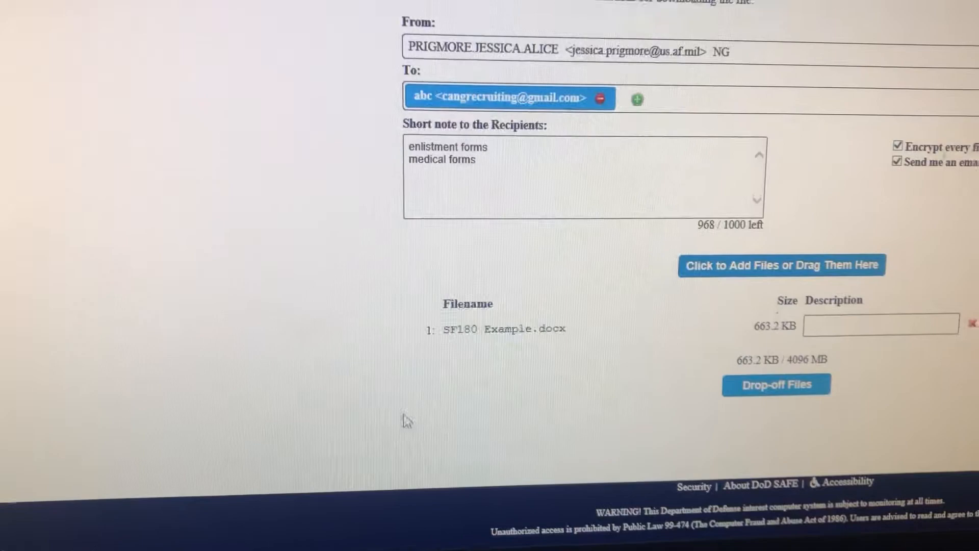
scroll("up", 3)
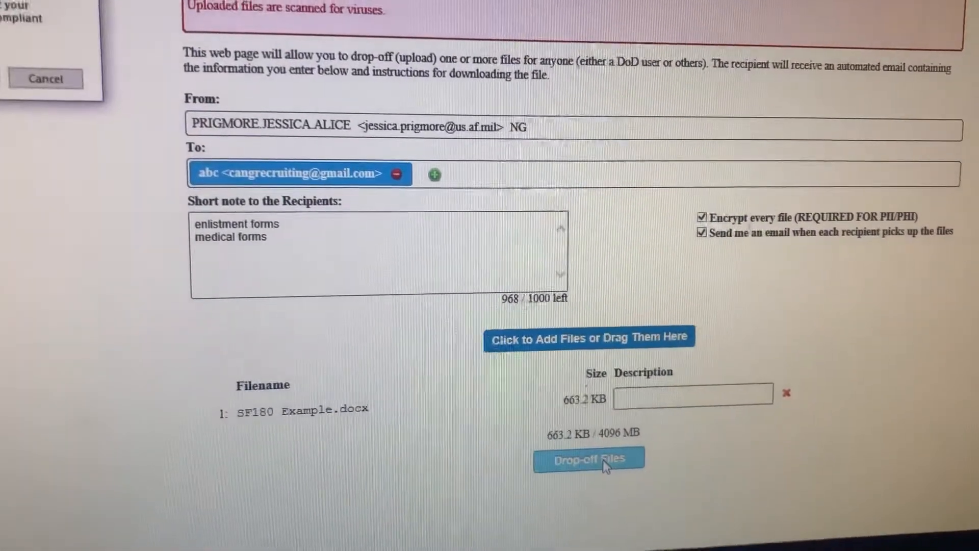
- Send the encrypted drop-off and confirm the prompt to reach Drop-Off Completed
left_click(587, 459)
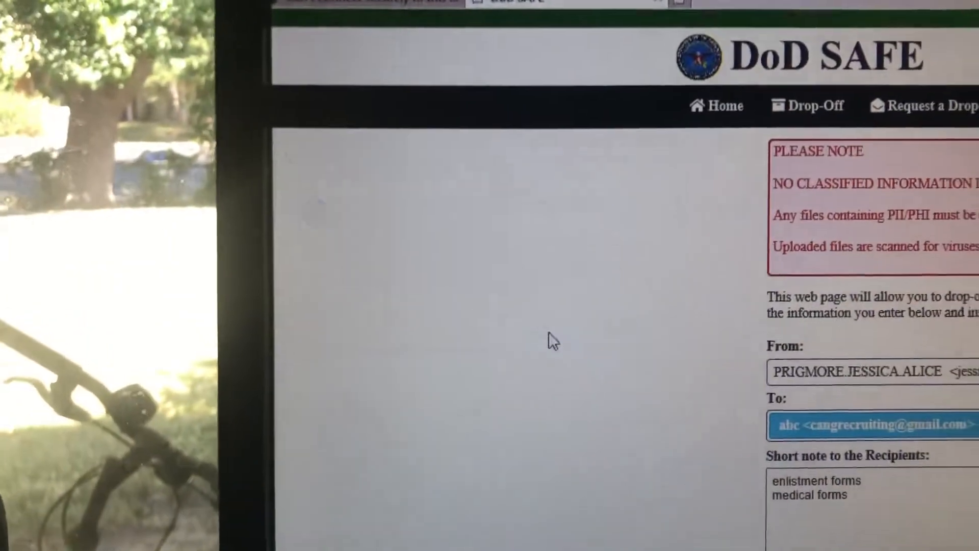
left_click(613, 512)
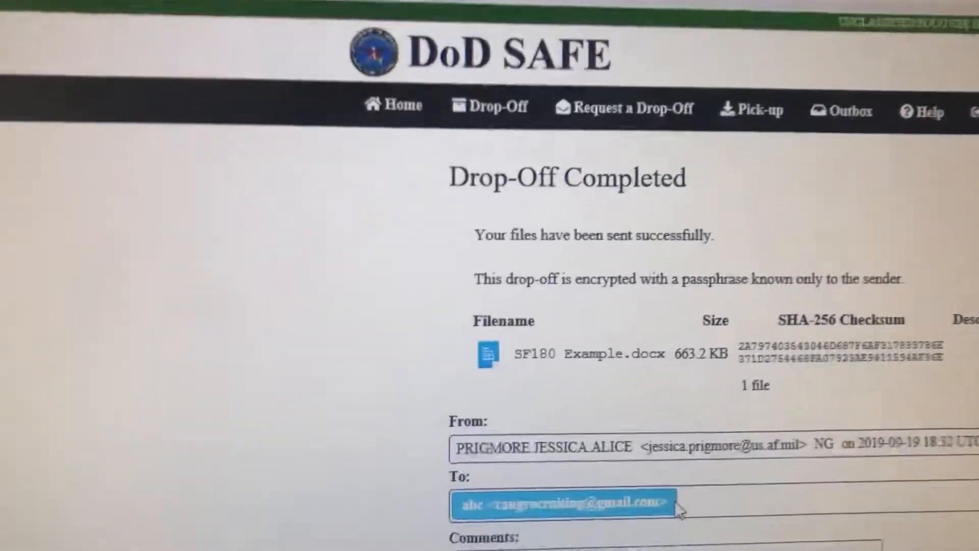
scroll("down", 3)
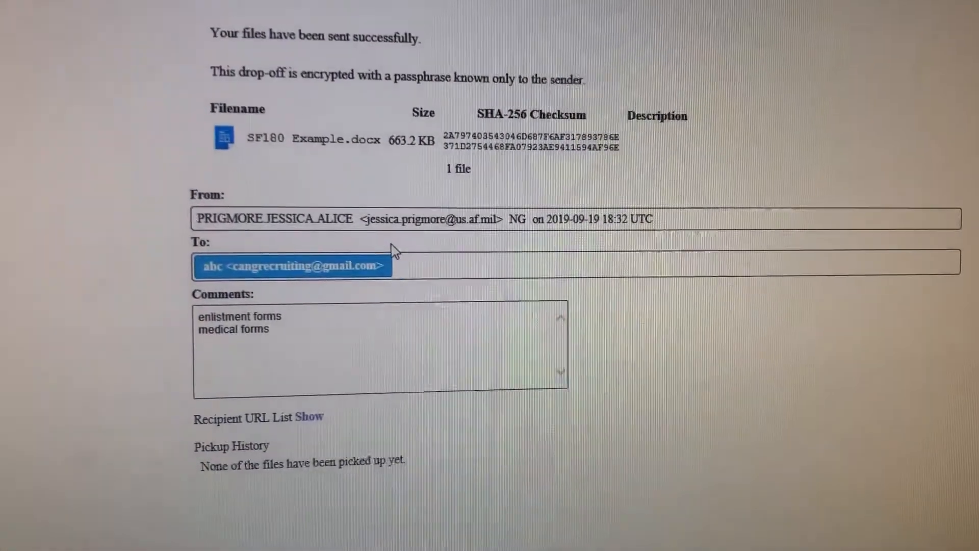
scroll("up", 3)
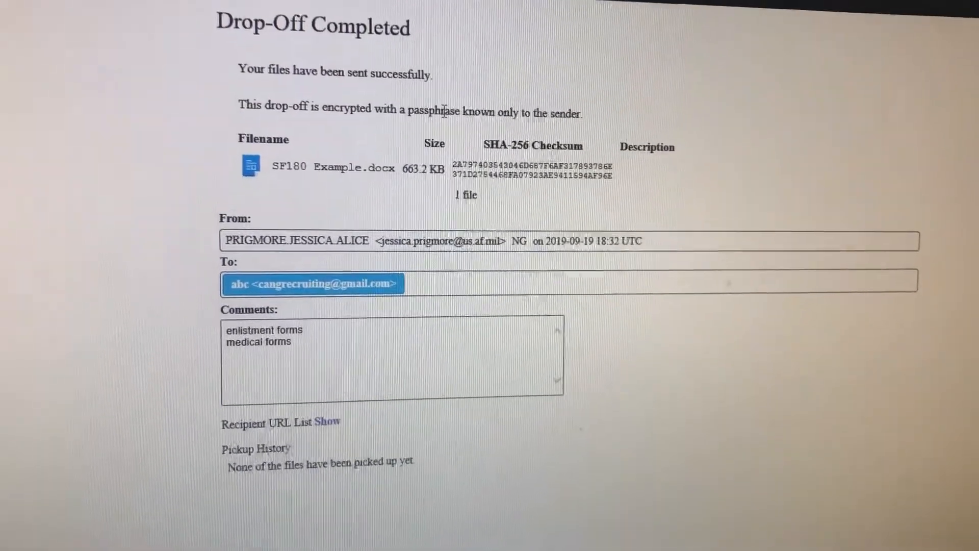
scroll("down", 3)
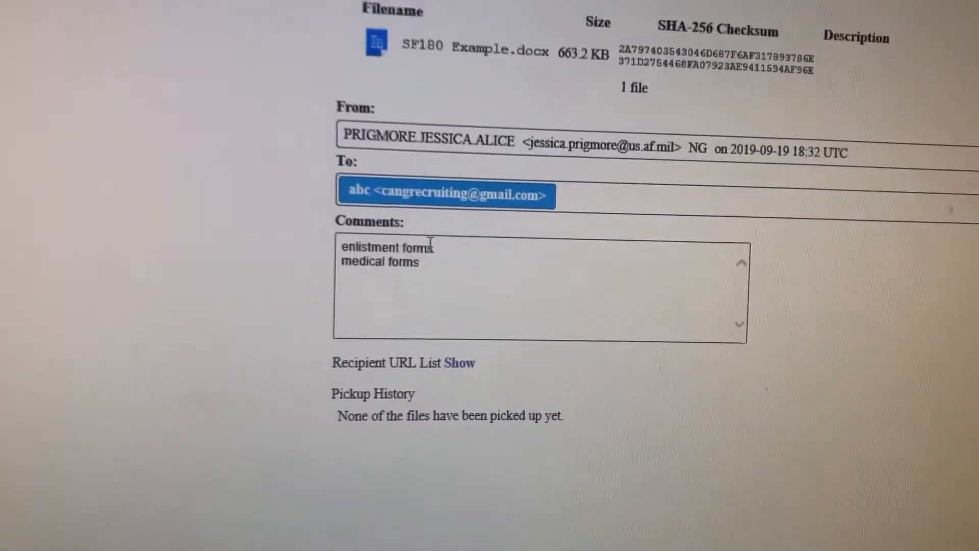
scroll("down", 3)
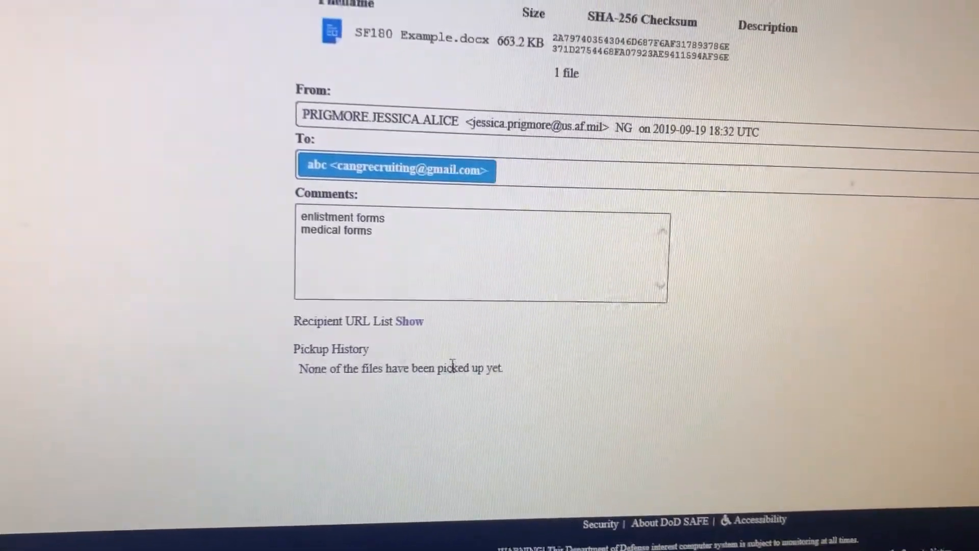
scroll("up", 3)
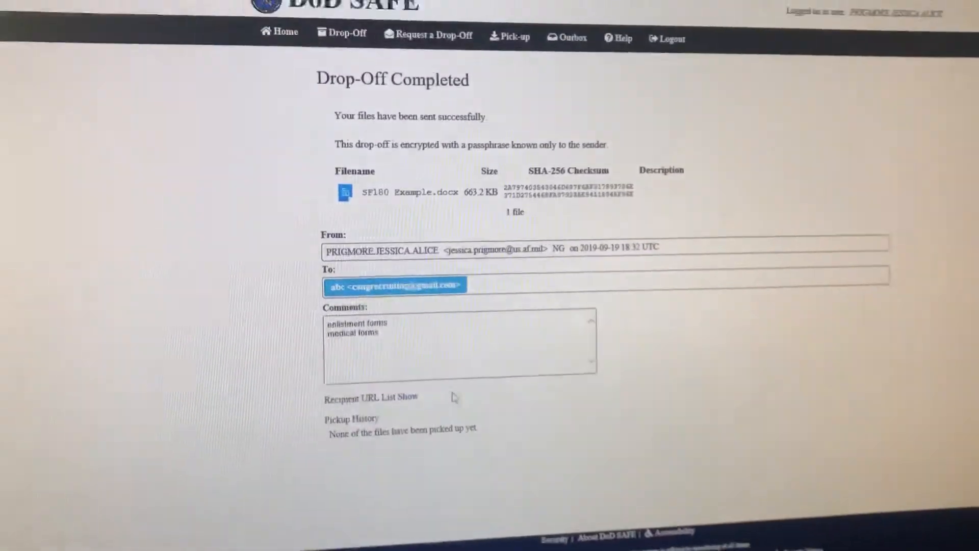